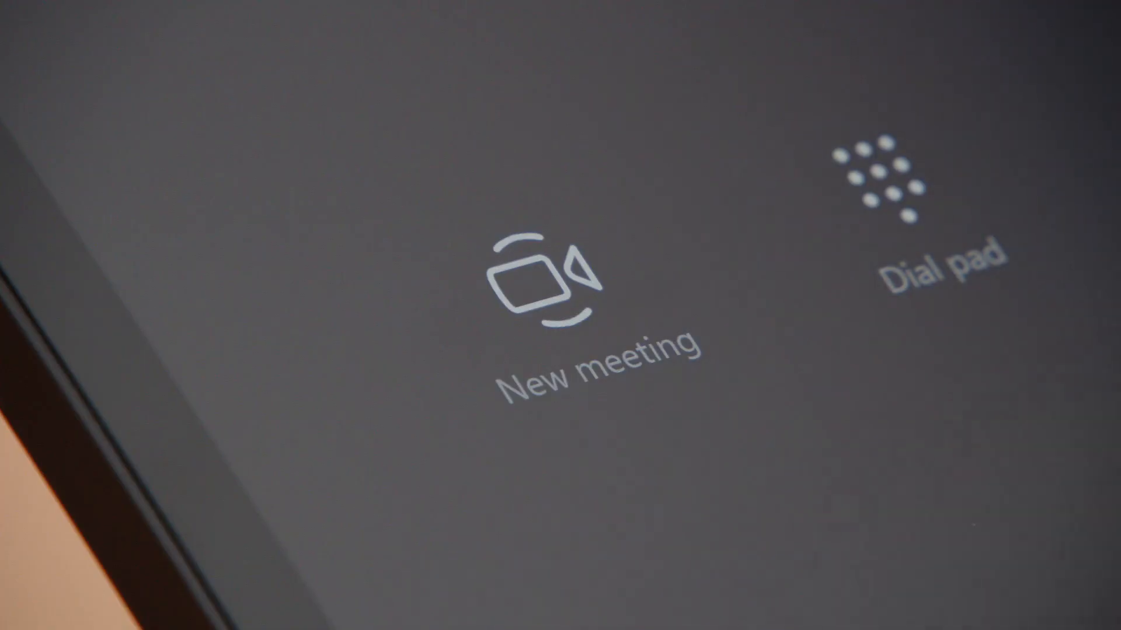
Start a new meeting, back out, and enter a digit on the dial pad.
{"action": "left_click", "coordinate": [550, 293]}
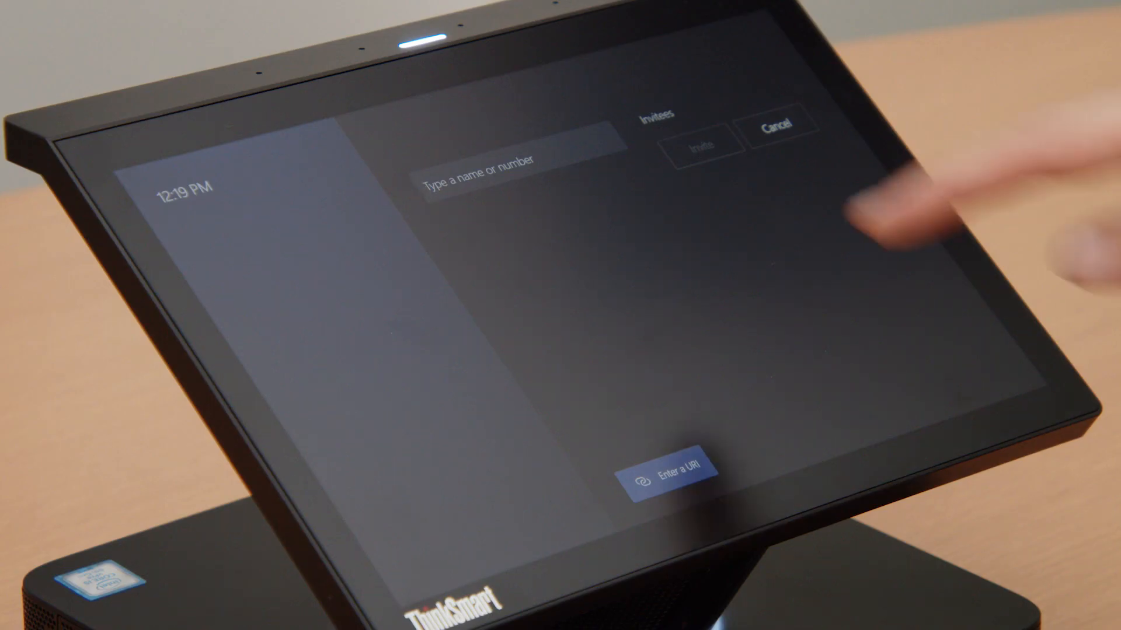
{"action": "left_click", "coordinate": [514, 162]}
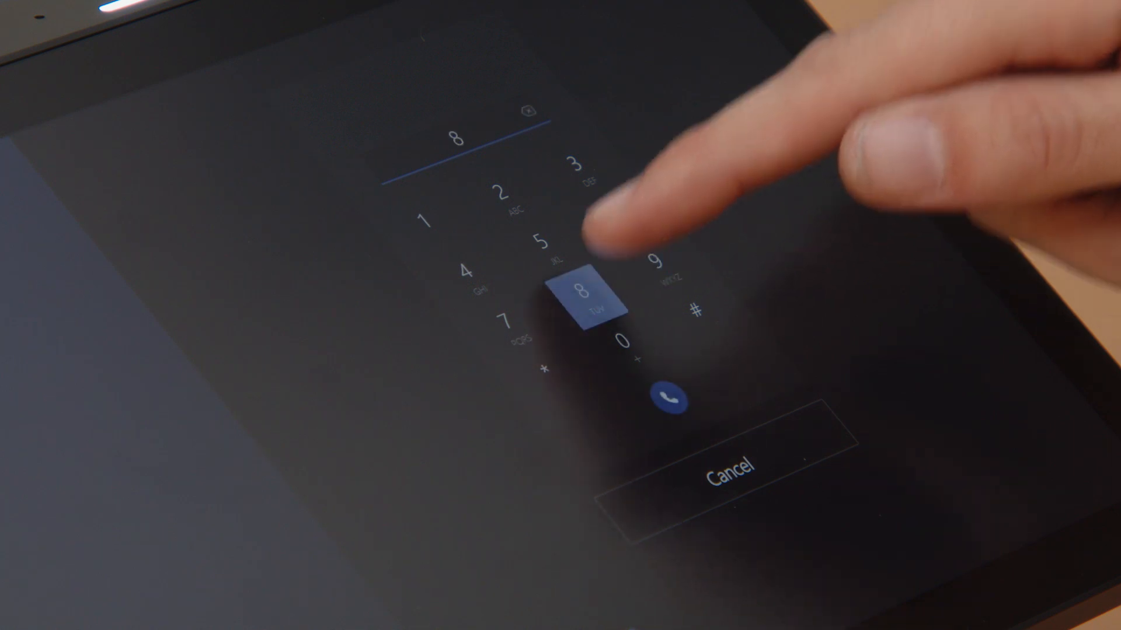
{"action": "left_click", "coordinate": [545, 243]}
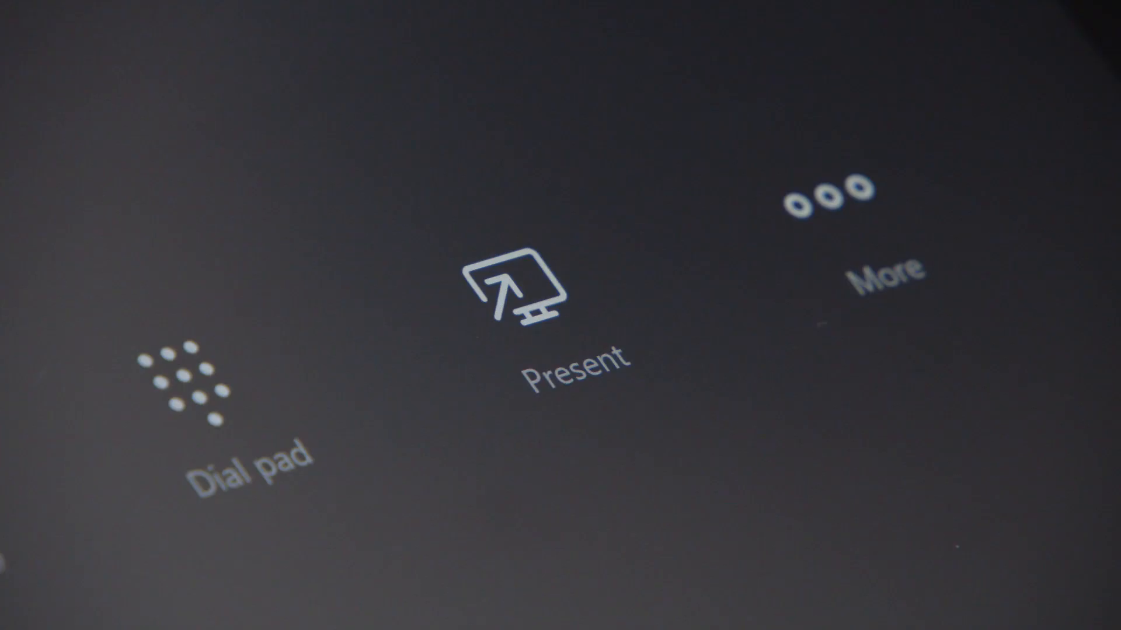
{"action": "left_click", "coordinate": [512, 293]}
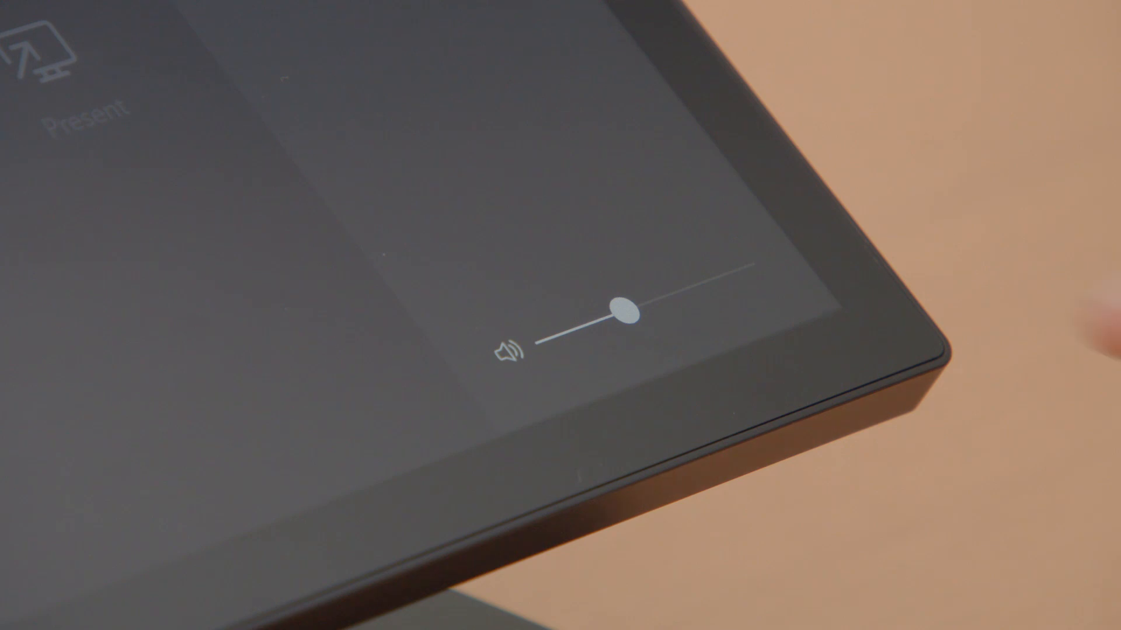
Adjust the speaker volume, turn on High Contrast, then choose Restart Device.
{"action": "left_click_drag", "start_coordinate": [623, 313], "coordinate": [586, 328]}
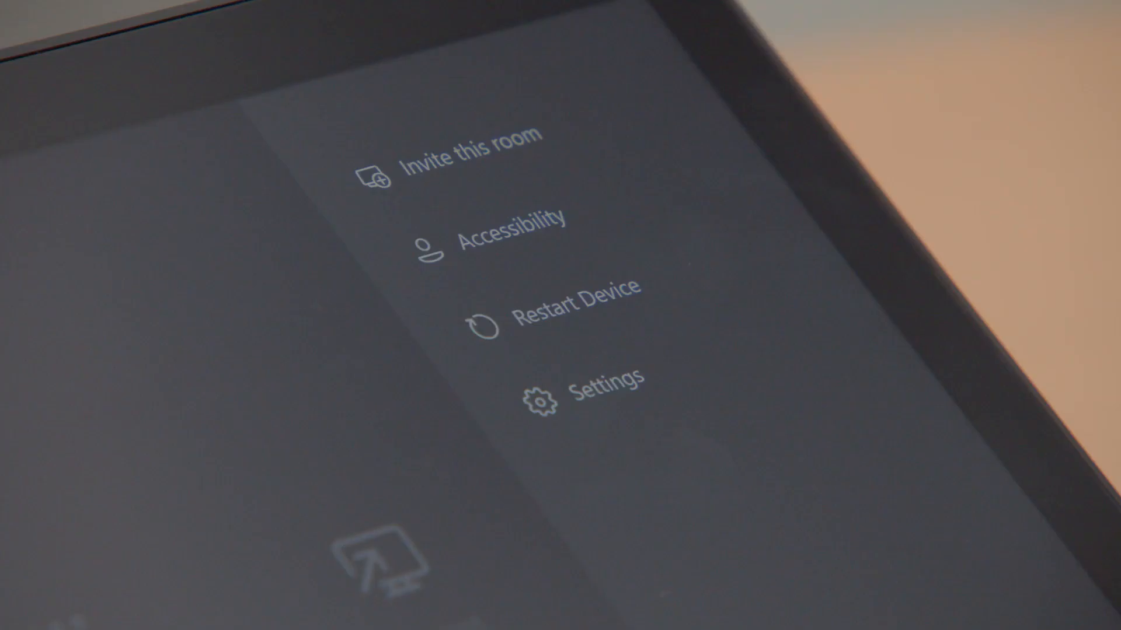
{"action": "left_click", "coordinate": [465, 159]}
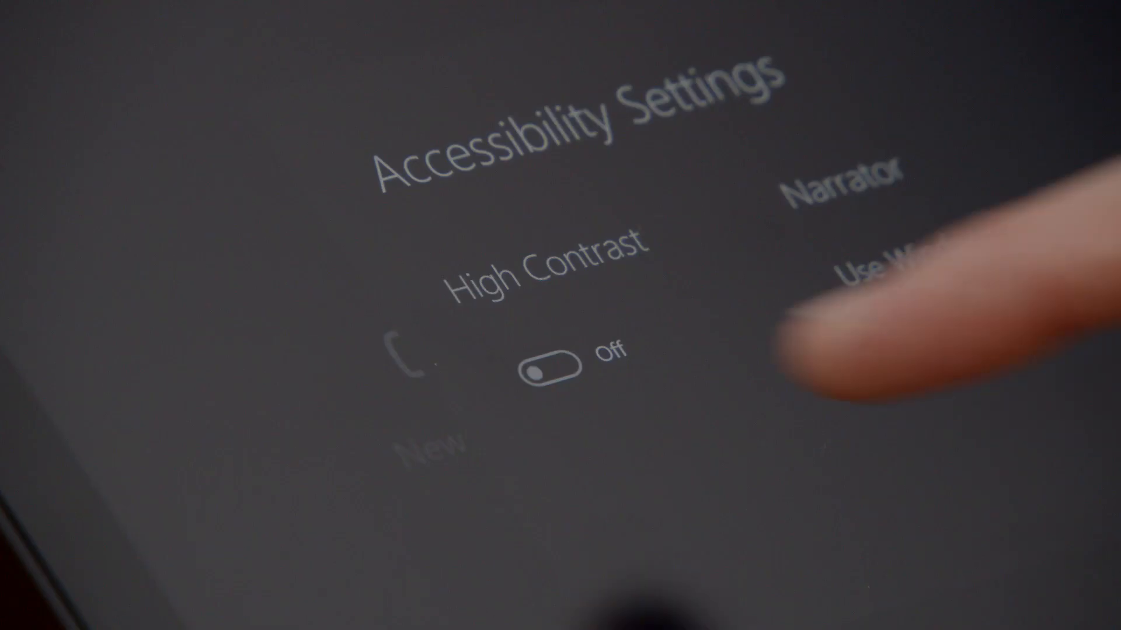
{"action": "left_click", "coordinate": [557, 350]}
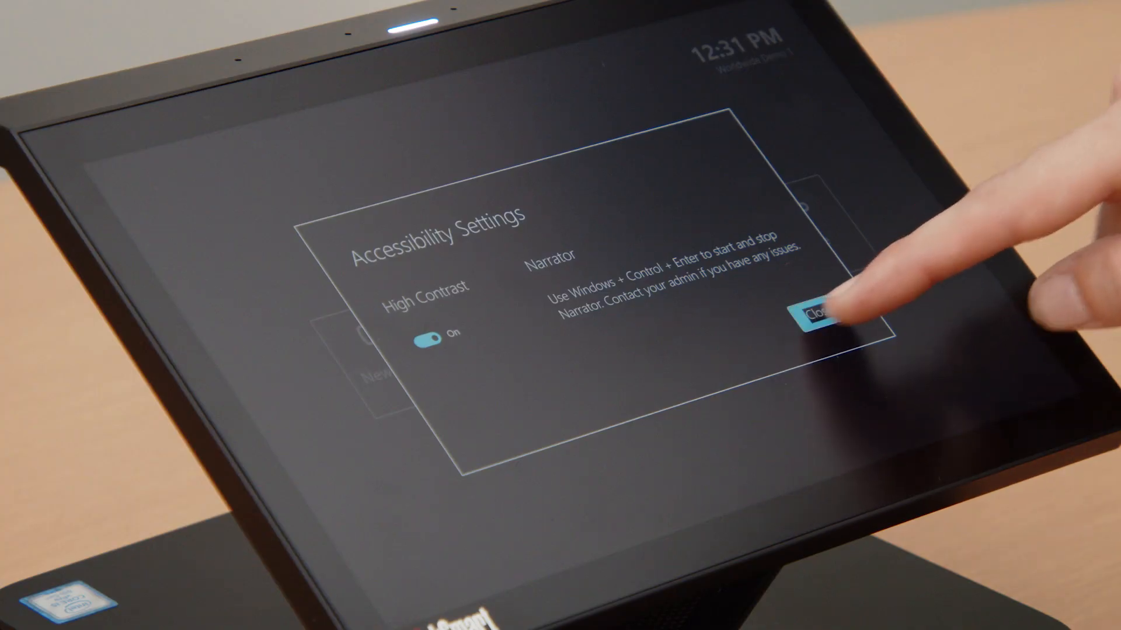
{"action": "left_click", "coordinate": [815, 314]}
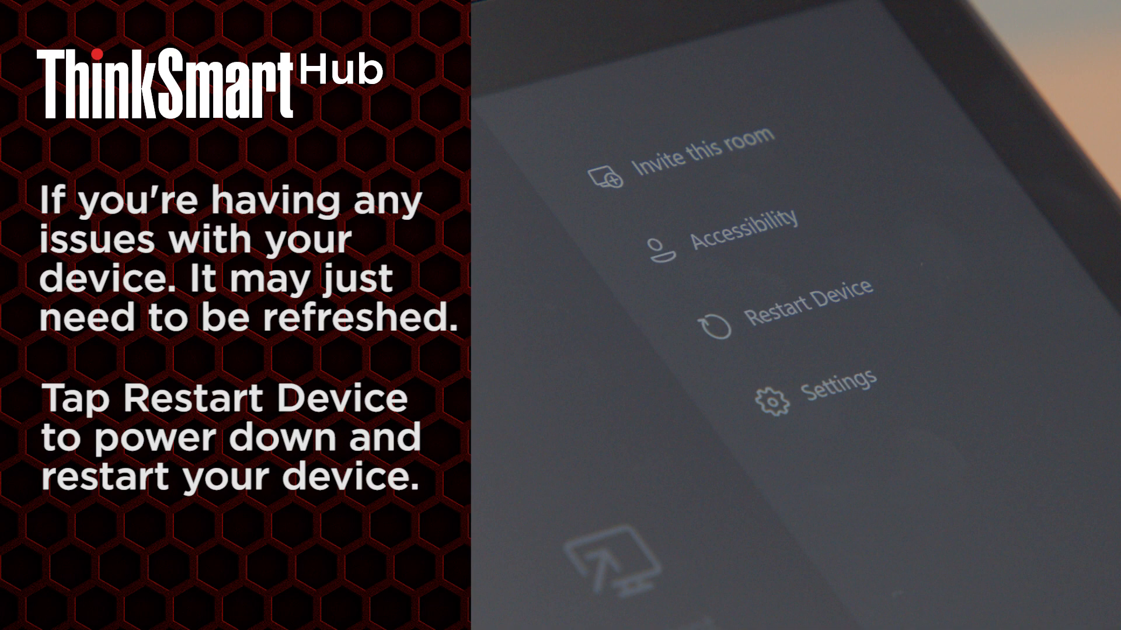
{"action": "left_click", "coordinate": [800, 308]}
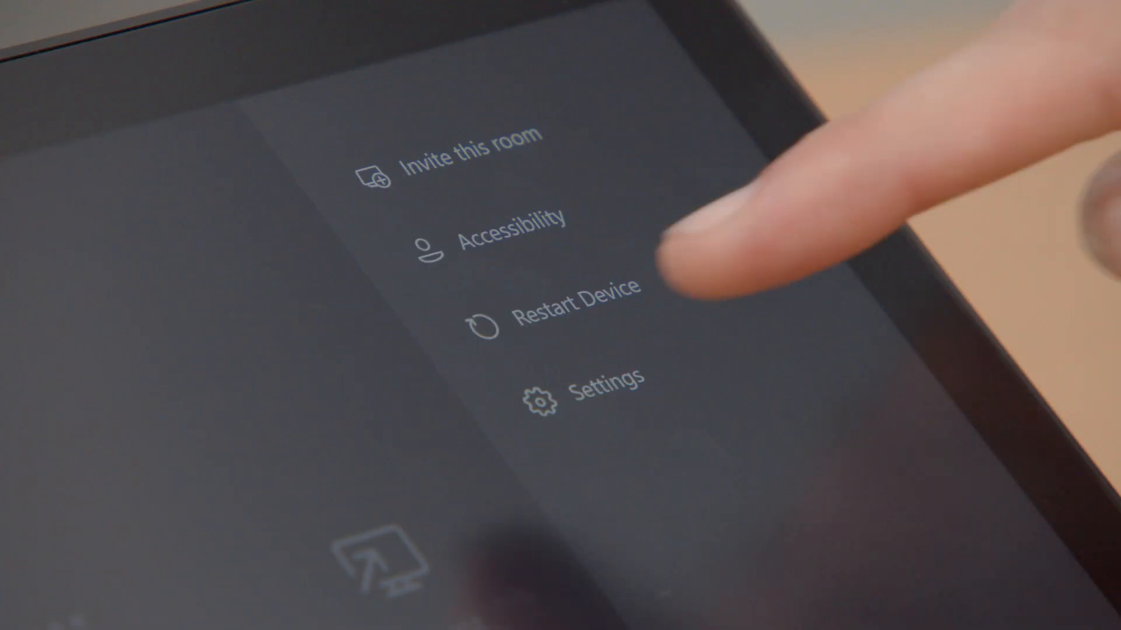
{"action": "left_click", "coordinate": [606, 379]}
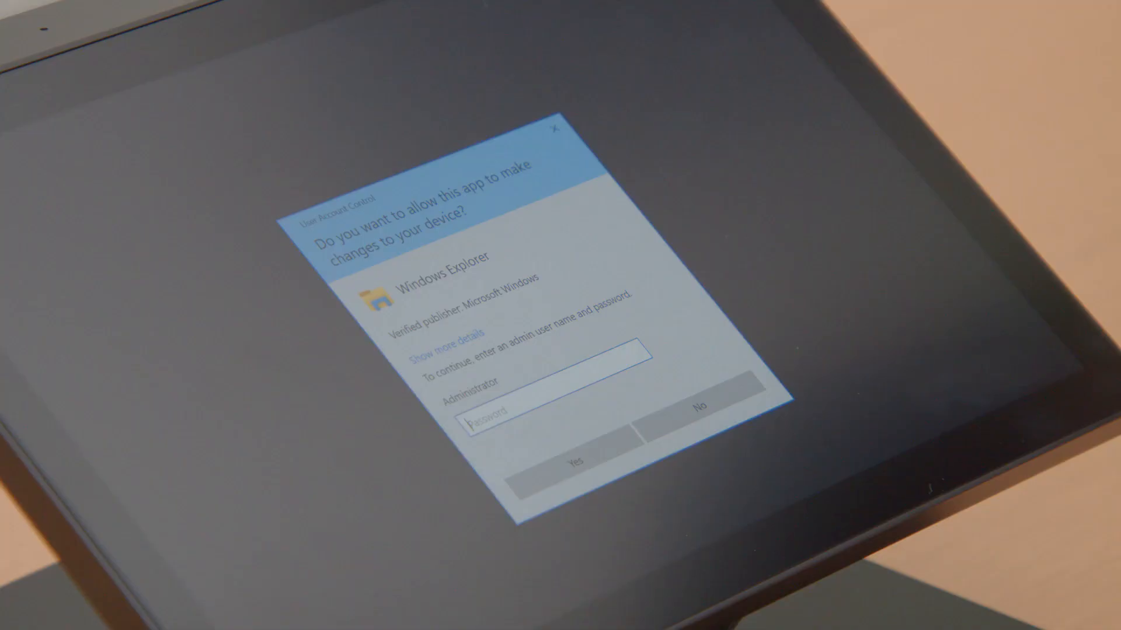